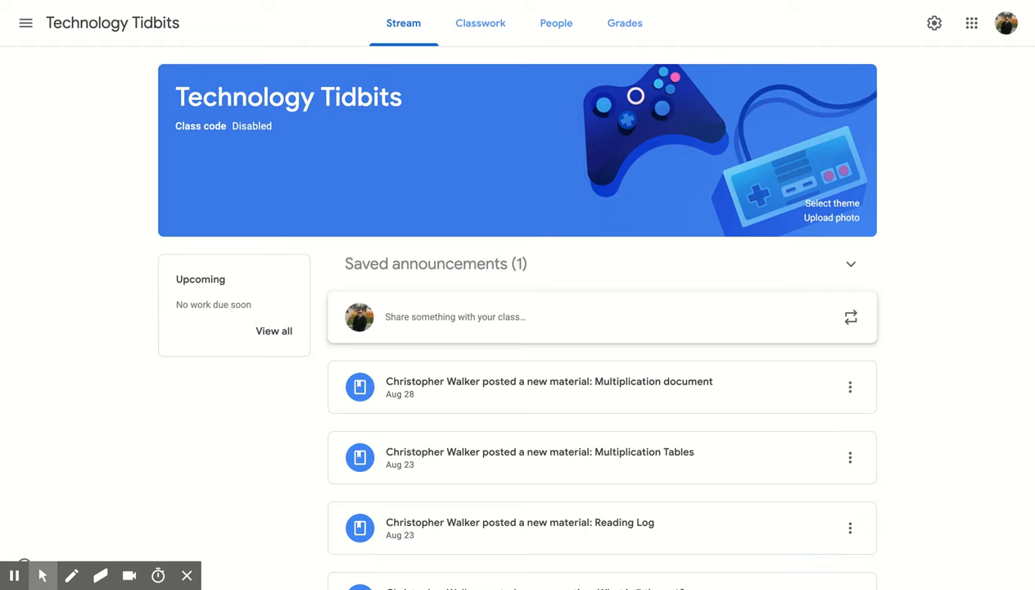
pyautogui.moveTo(593, 221)
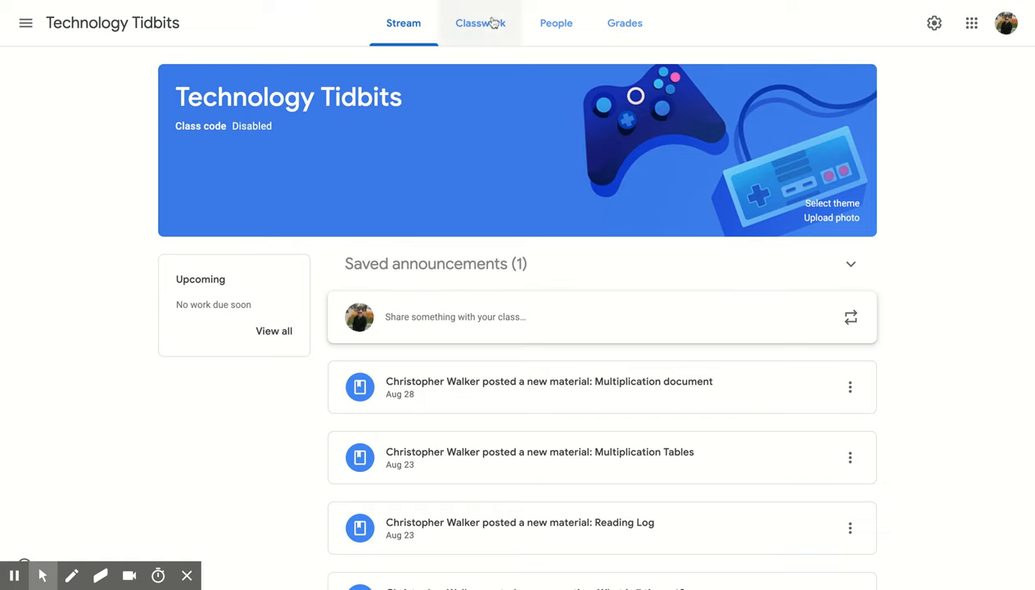
# Step: Go to the Classwork page and show the Create menu's classwork choices
pyautogui.click(481, 23)
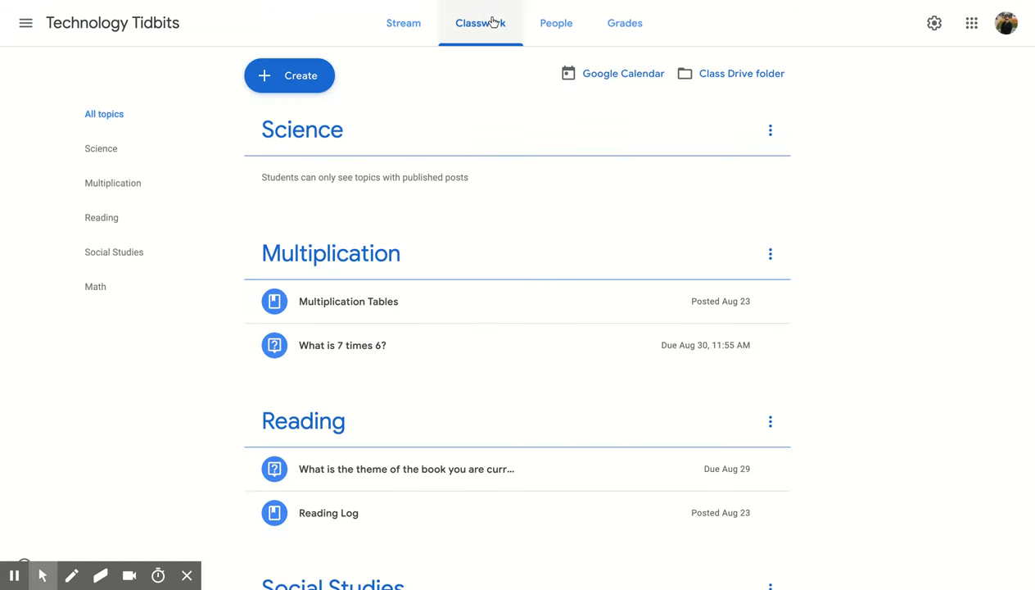
pyautogui.moveTo(339, 69)
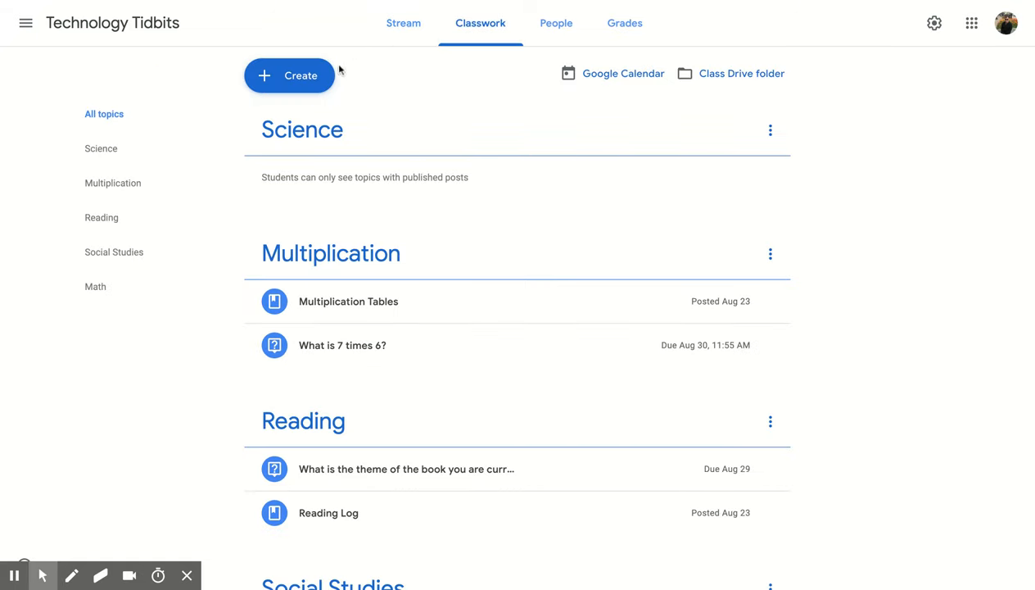
pyautogui.click(288, 76)
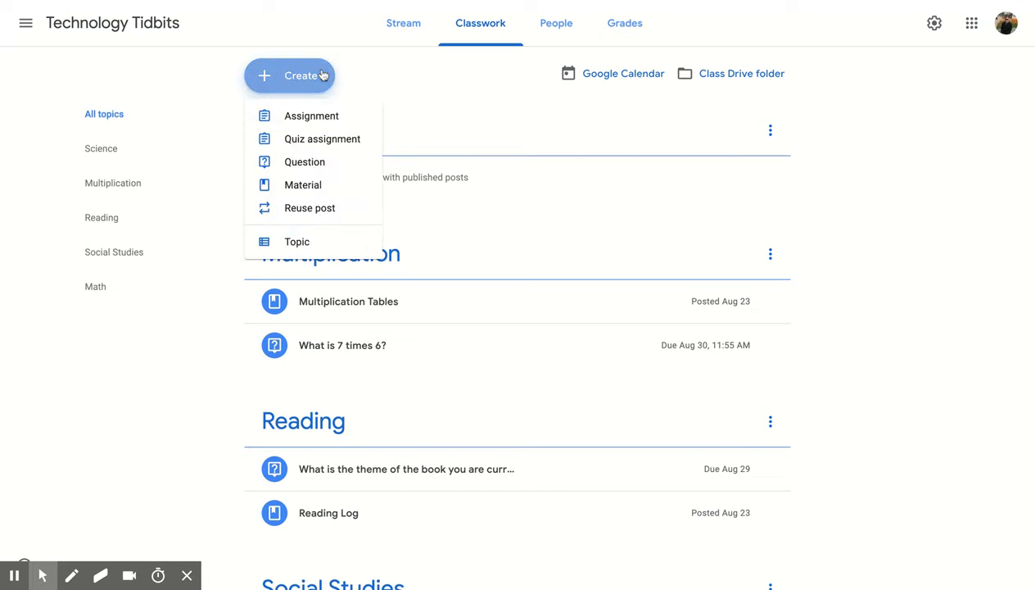
pyautogui.moveTo(321, 138)
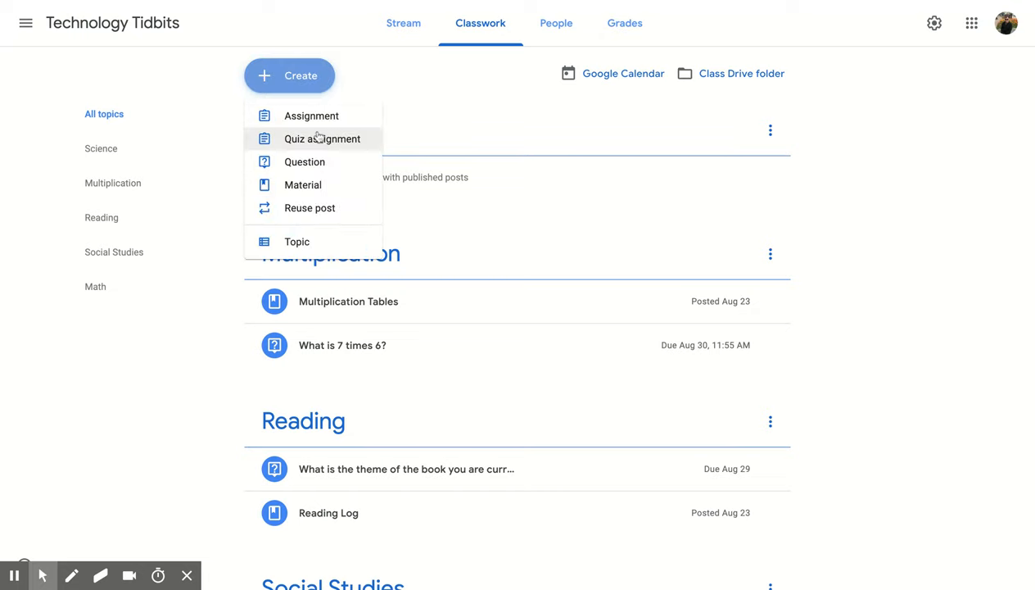
pyautogui.moveTo(320, 208)
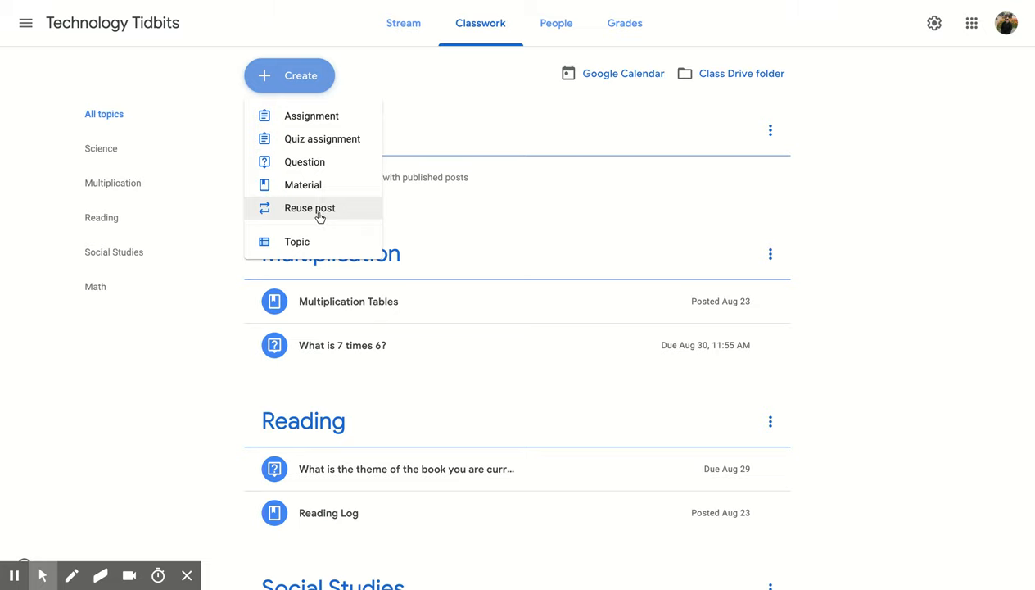
# Step: Start Reuse post and return to the Select class list
pyautogui.click(310, 207)
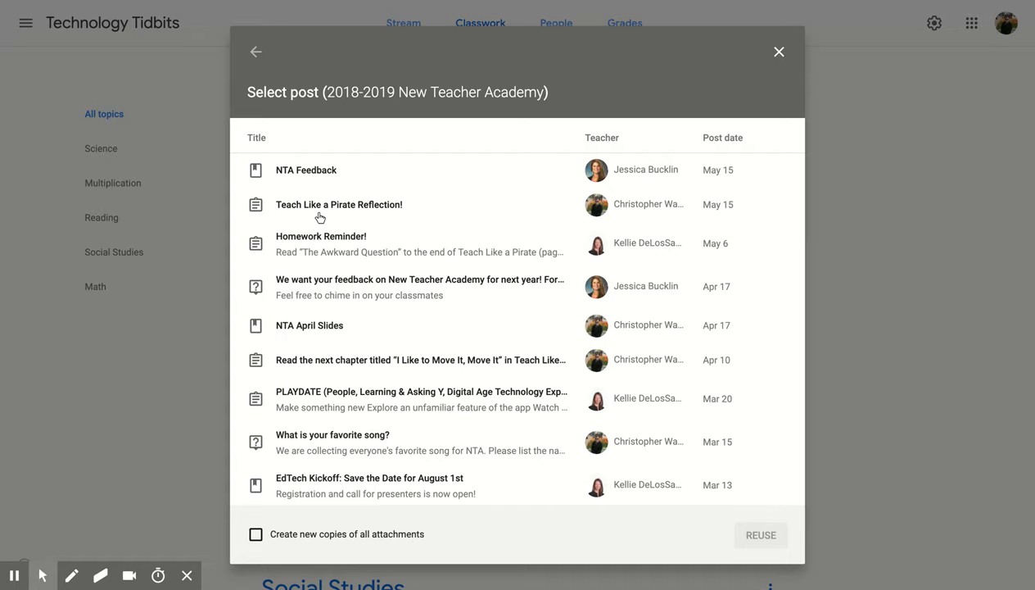
pyautogui.moveTo(365, 125)
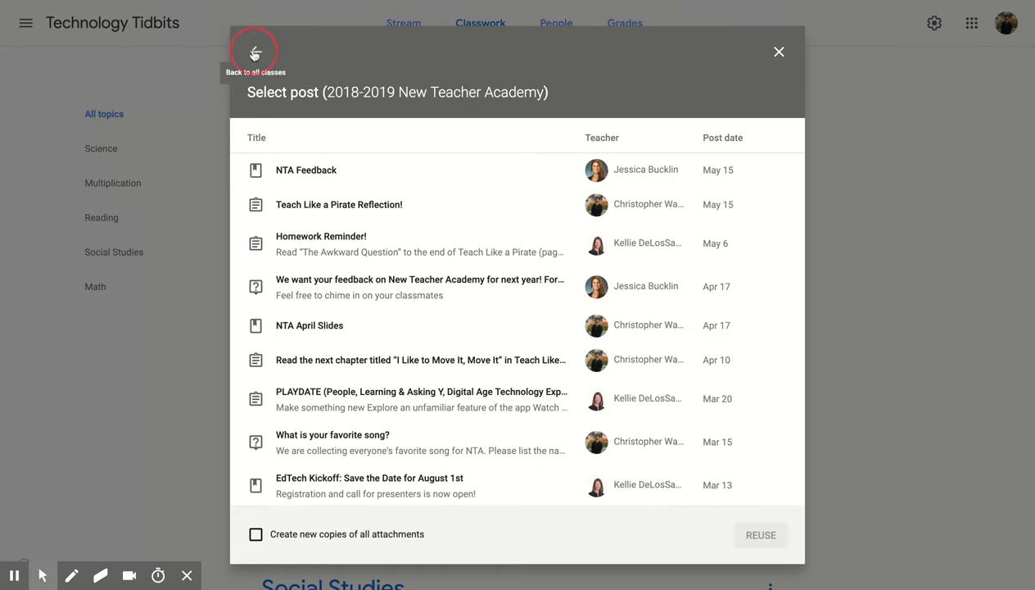
pyautogui.click(253, 51)
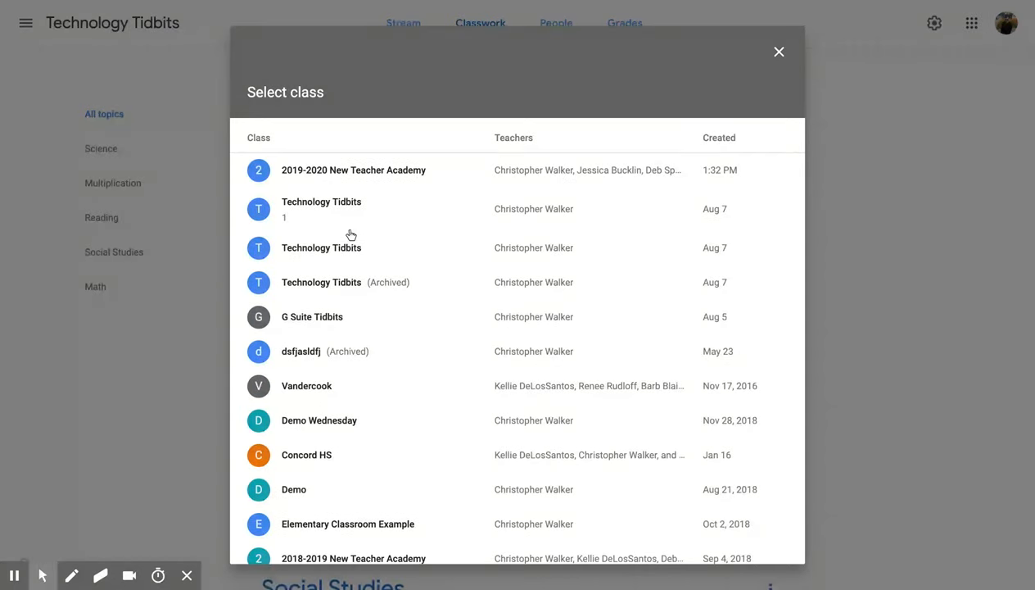
pyautogui.moveTo(344, 221)
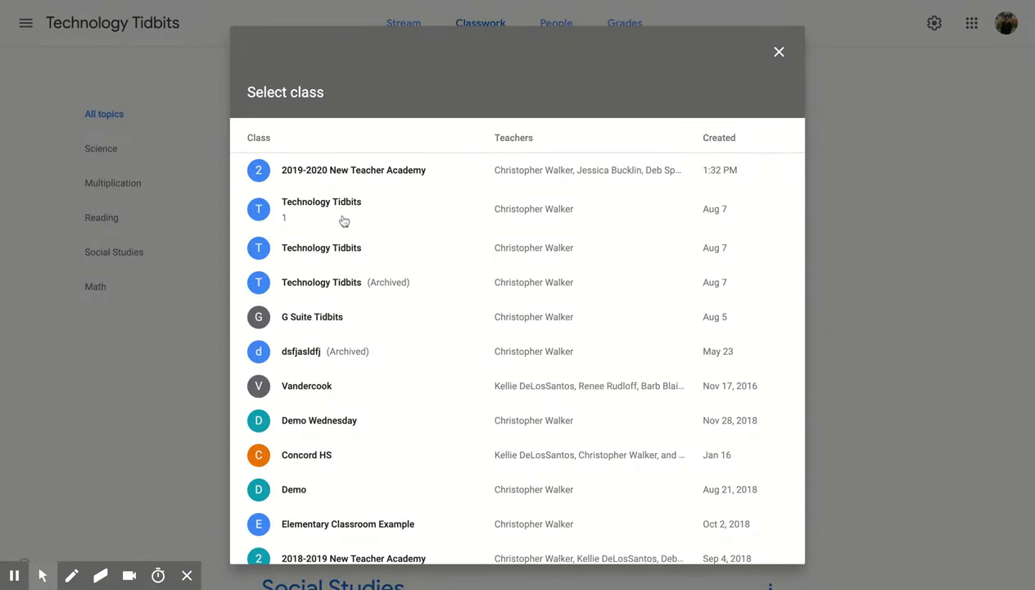
# Step: Pick Performing Arts Assignment from Technology Tidbits 1 and reuse it into a new draft
pyautogui.click(322, 210)
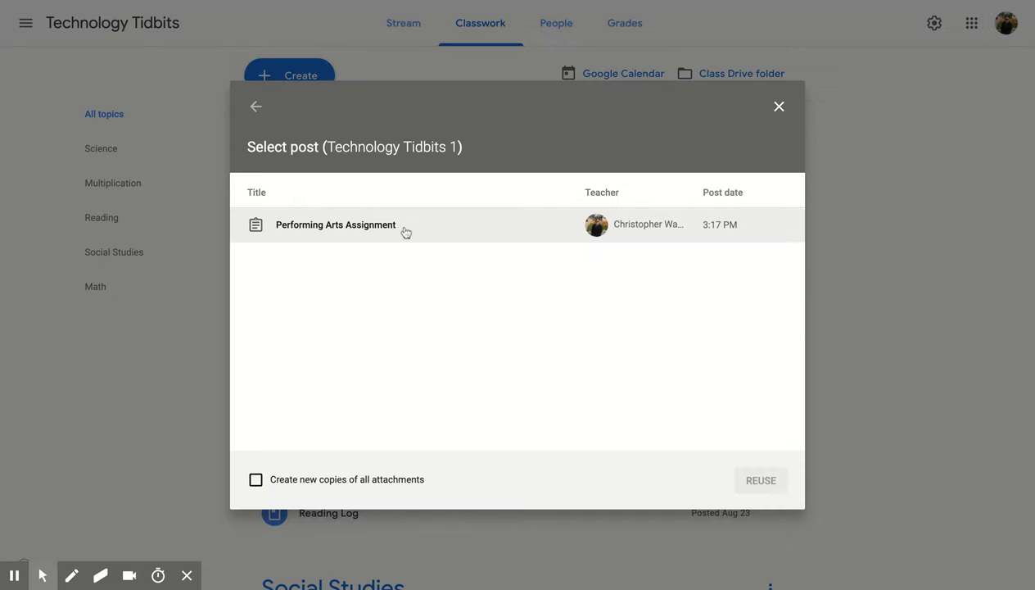
pyautogui.moveTo(403, 231)
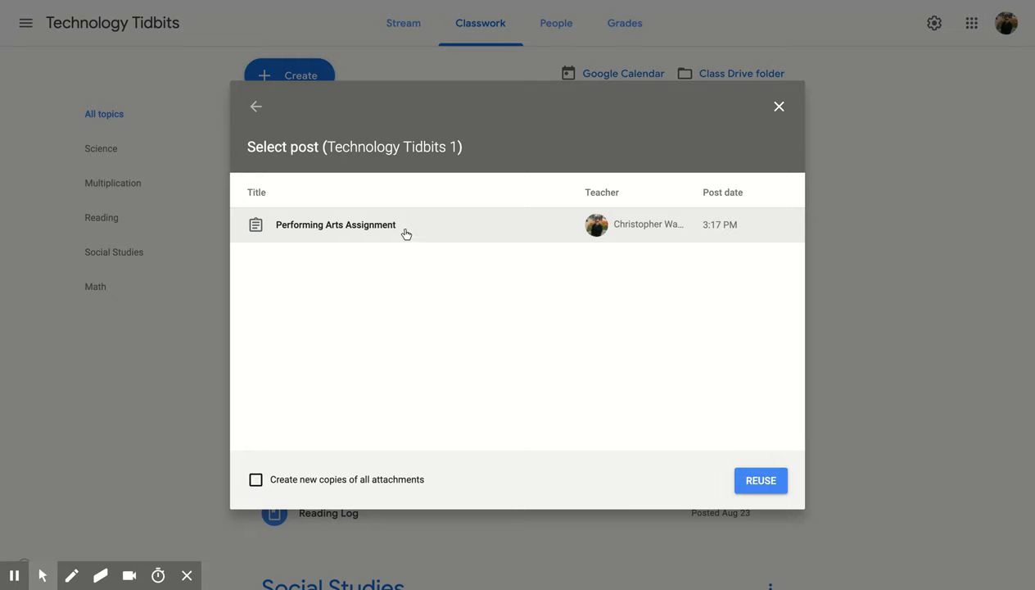
pyautogui.moveTo(711, 456)
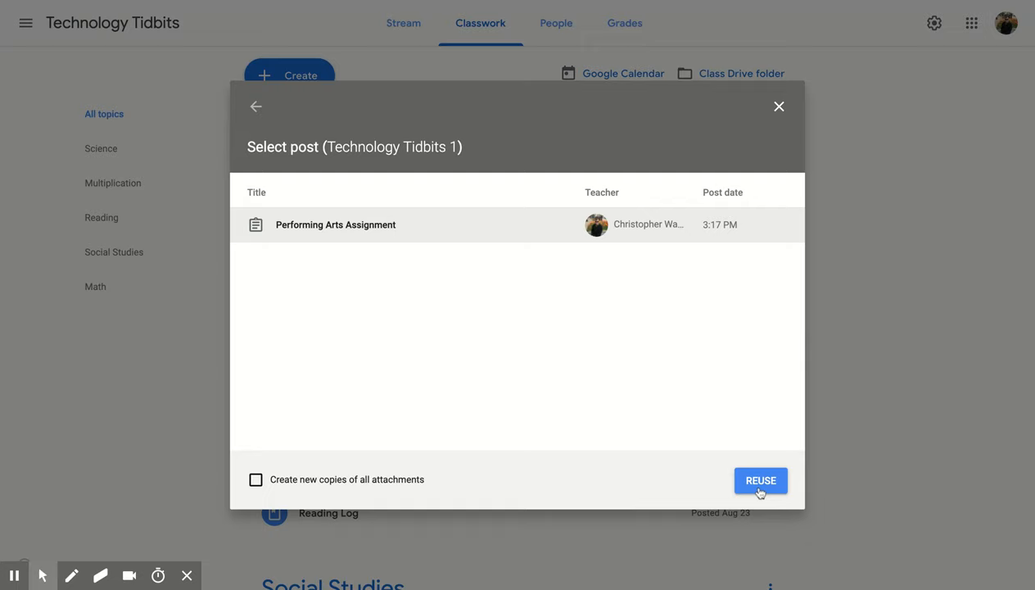
pyautogui.click(757, 480)
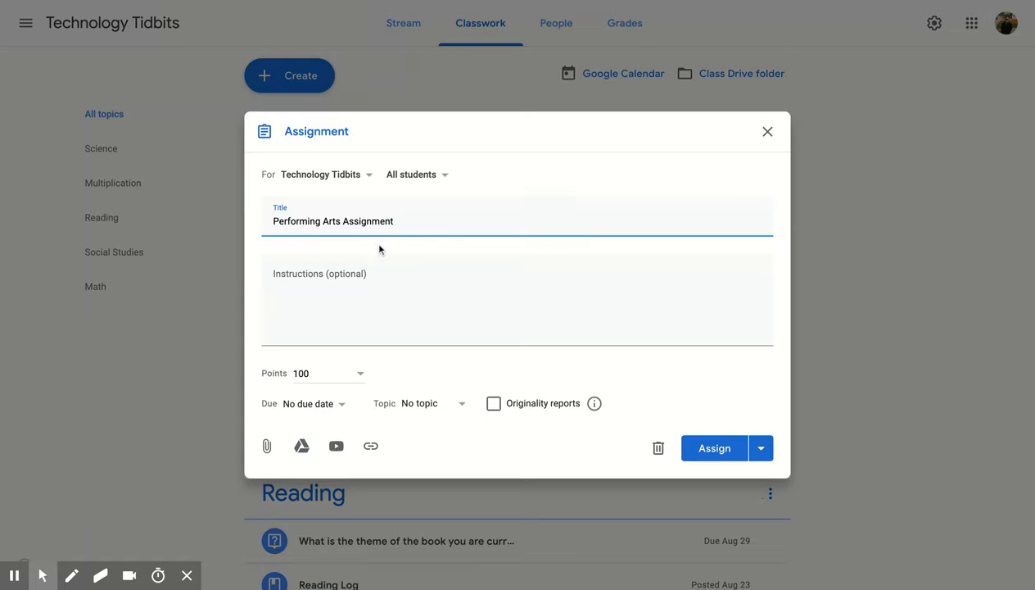
pyautogui.moveTo(423, 246)
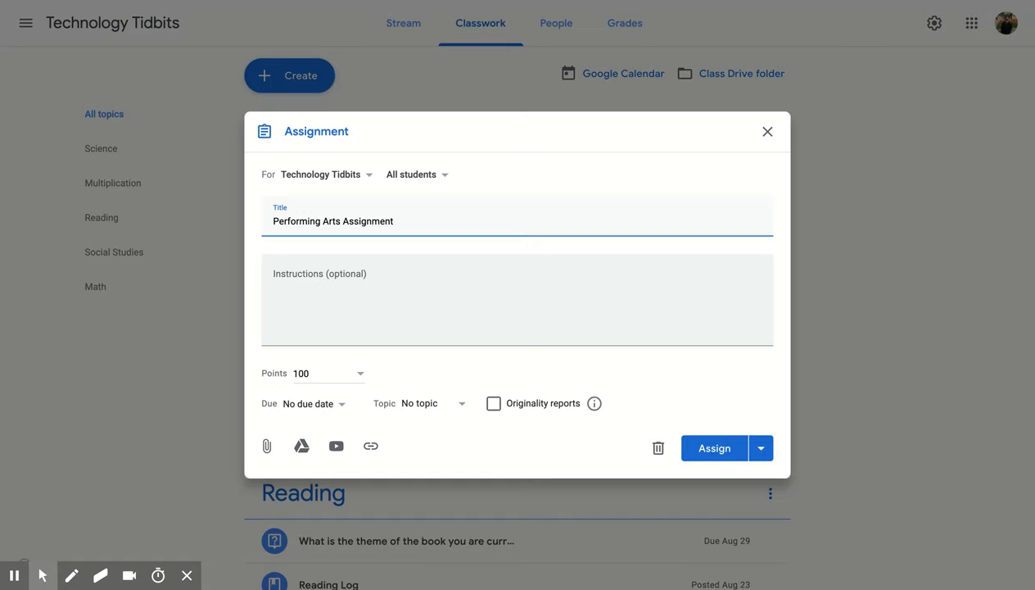
# Step: Assign the reused Performing Arts Assignment so it posts to the Classwork page
pyautogui.click(310, 403)
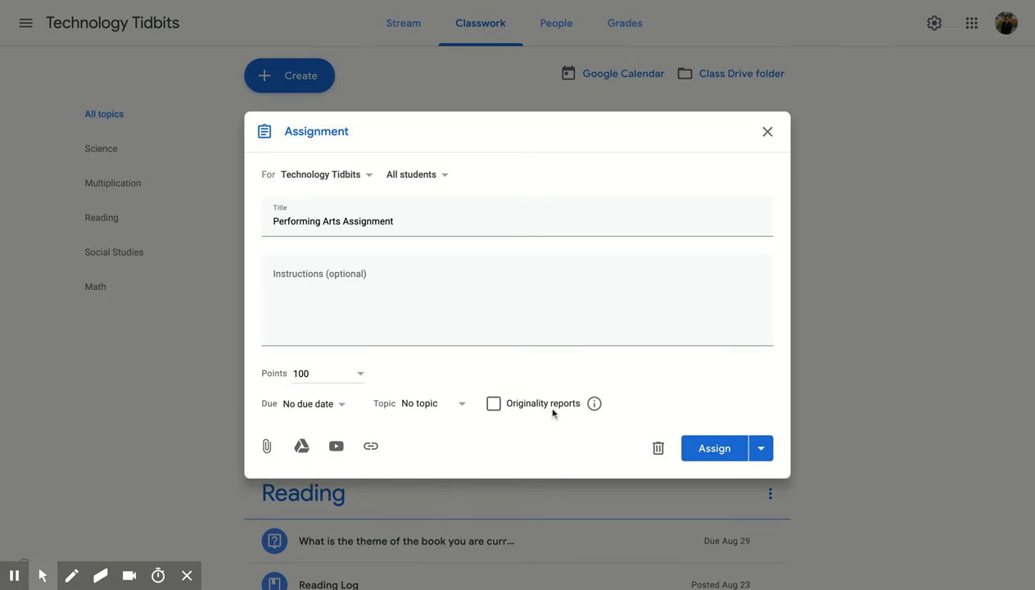
pyautogui.moveTo(554, 413)
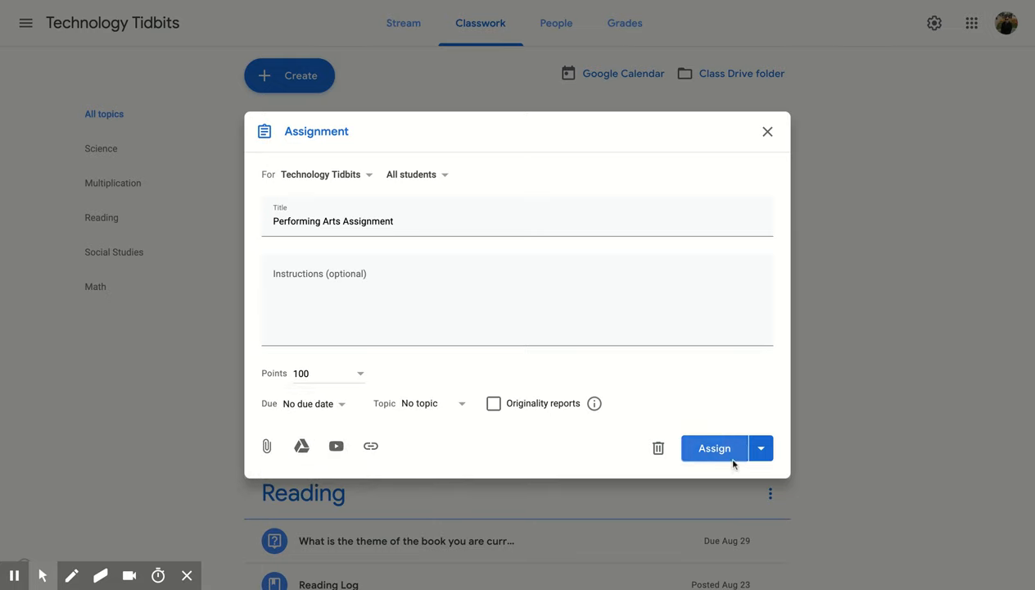
pyautogui.click(713, 448)
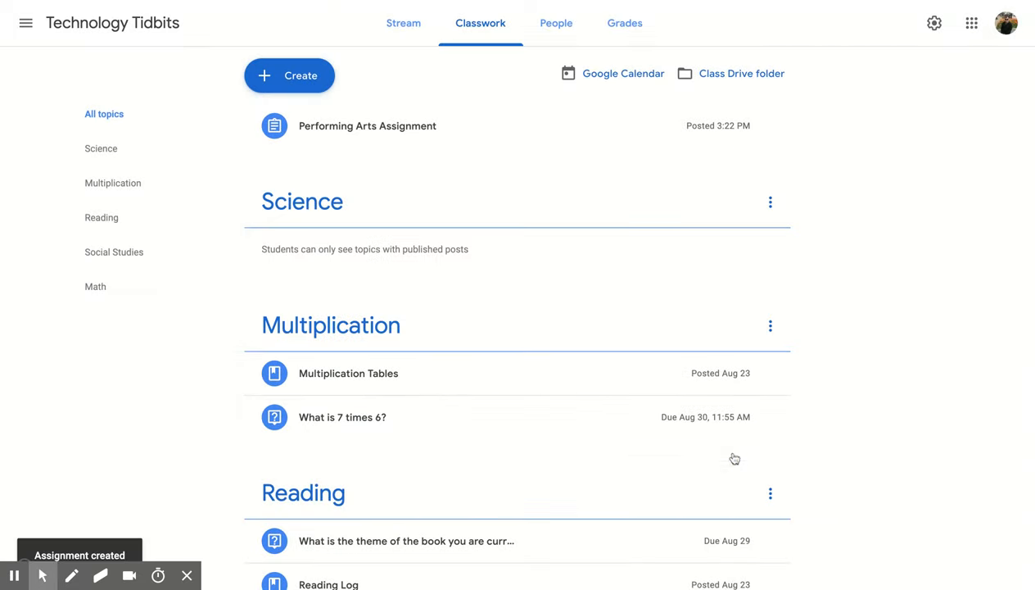
pyautogui.moveTo(439, 141)
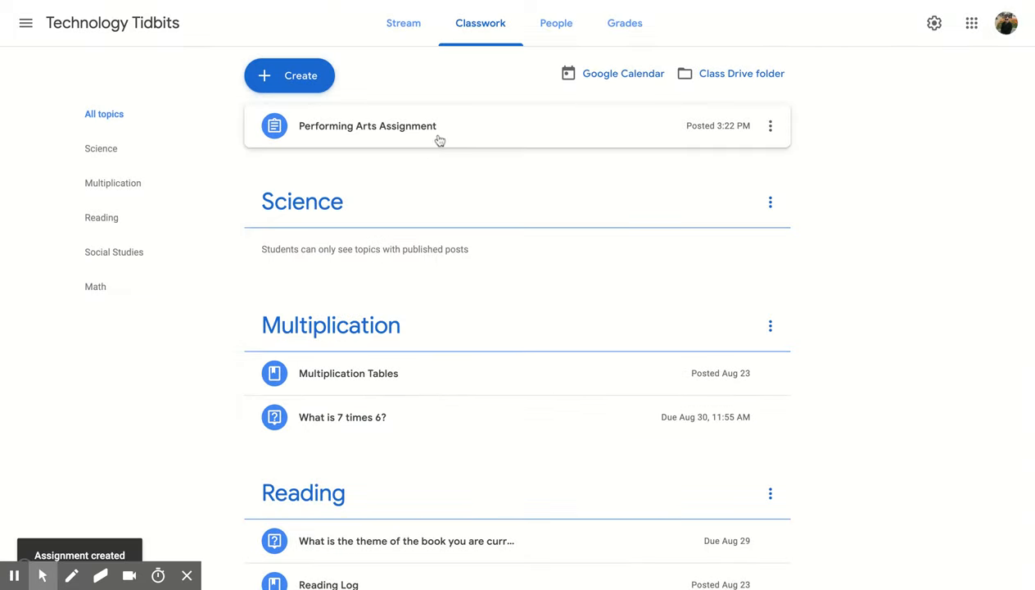